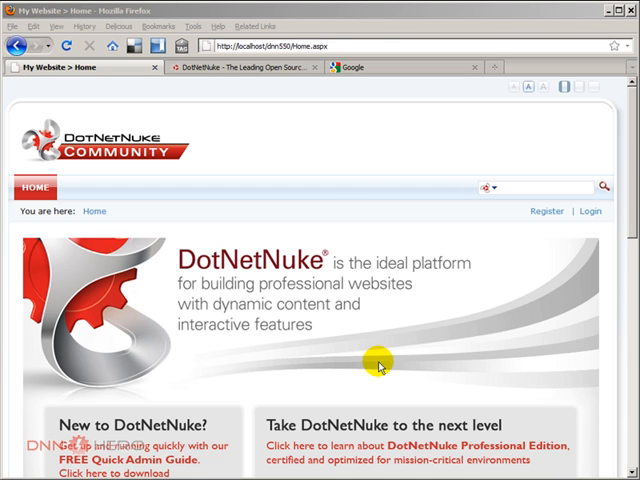
{"action": "mouse_move", "coordinate": [252, 132]}
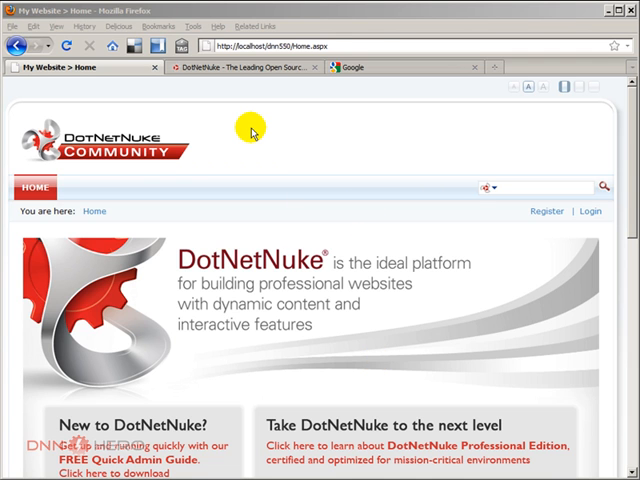
{"action": "mouse_move", "coordinate": [238, 100]}
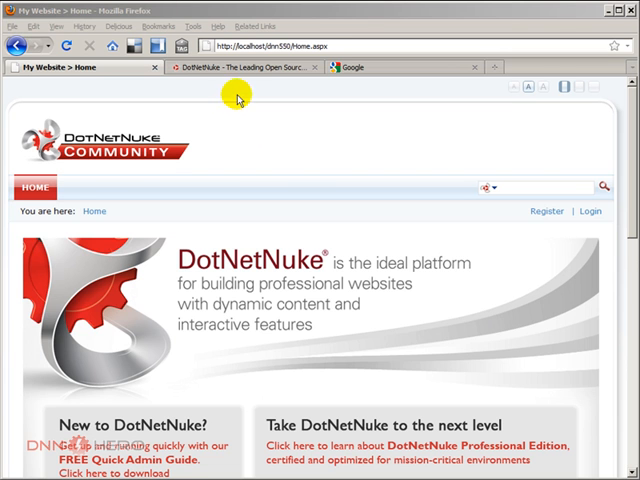
On dotnetnuke.com, go to Downloads and open the DotNetNuke Projects release list
{"action": "left_click", "coordinate": [245, 67]}
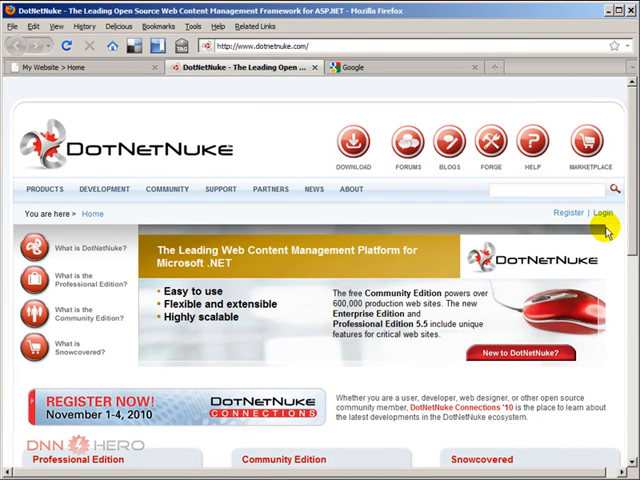
{"action": "left_click", "coordinate": [600, 212]}
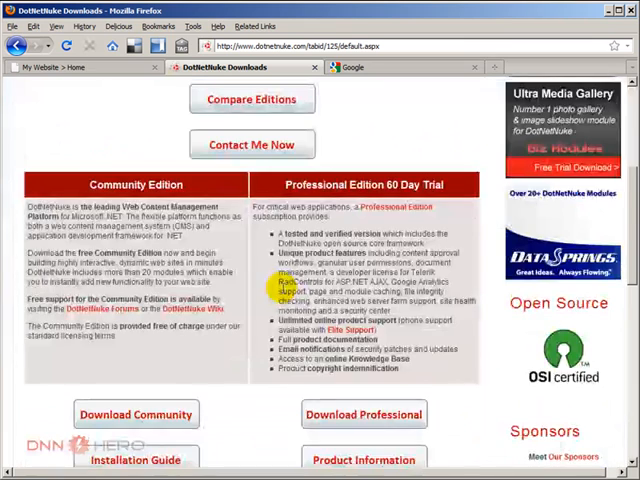
{"action": "scroll", "scroll_direction": "down", "scroll_amount": 3}
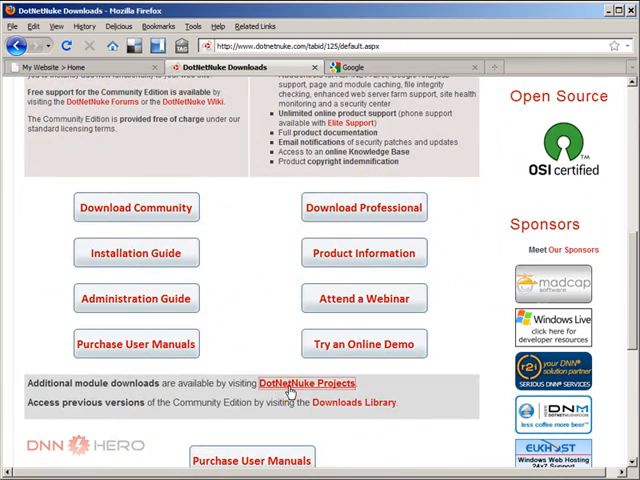
{"action": "left_click", "coordinate": [307, 383]}
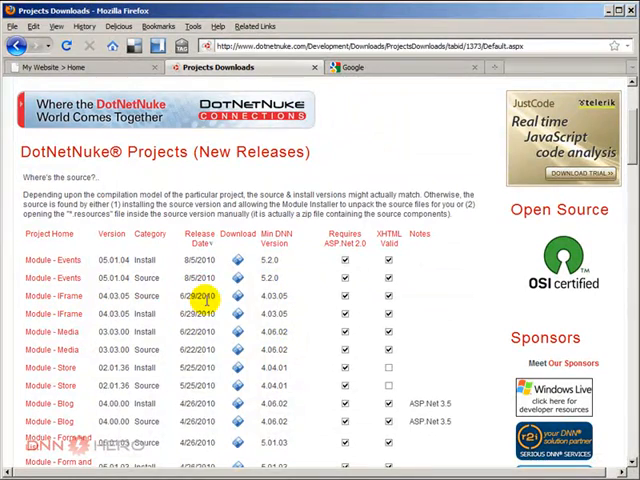
{"action": "mouse_move", "coordinate": [163, 320]}
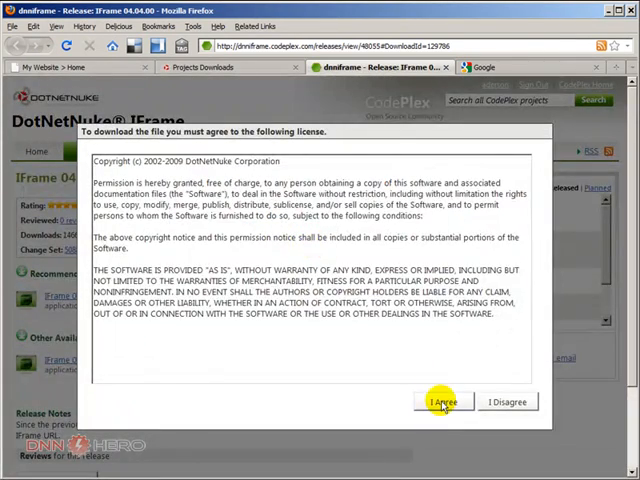
Agree to the CodePlex license and save the IFrame 04.04.00 install zip
{"action": "left_click", "coordinate": [439, 401]}
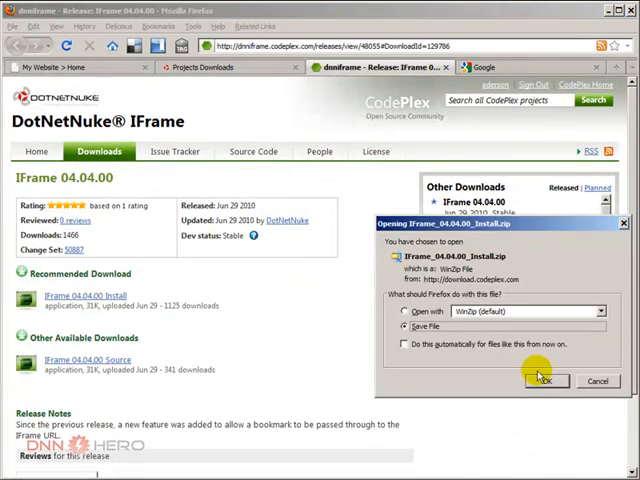
{"action": "left_click", "coordinate": [545, 380]}
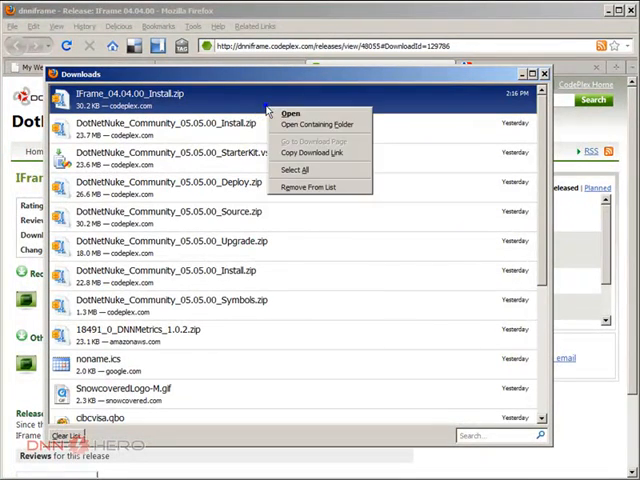
{"action": "left_click", "coordinate": [314, 125]}
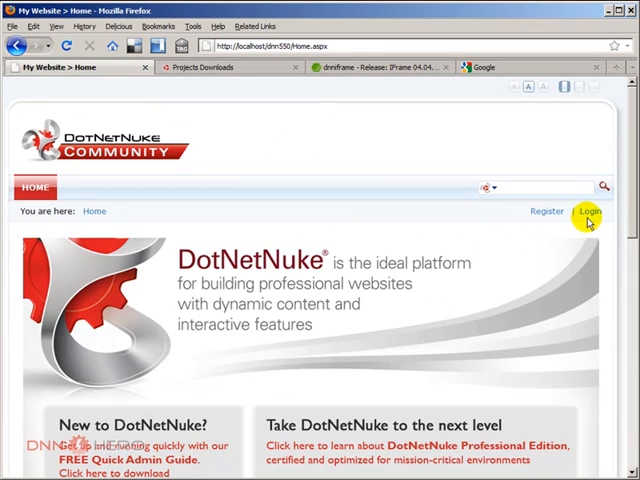
Sign in to the localhost DotNetNuke site as the host user
{"action": "left_click", "coordinate": [590, 211]}
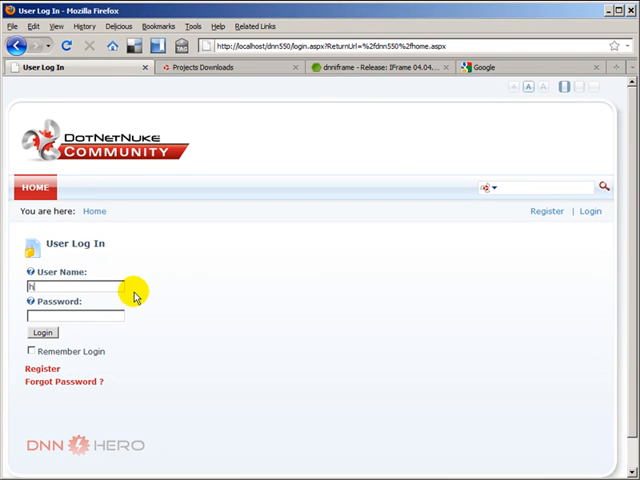
{"action": "type", "text": "host"}
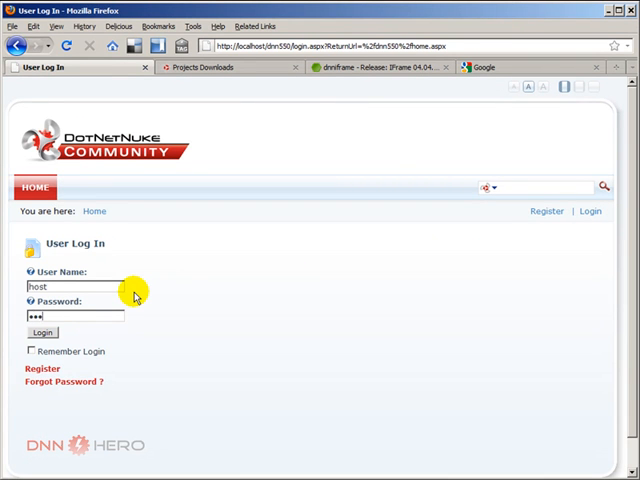
{"action": "left_click", "coordinate": [42, 332]}
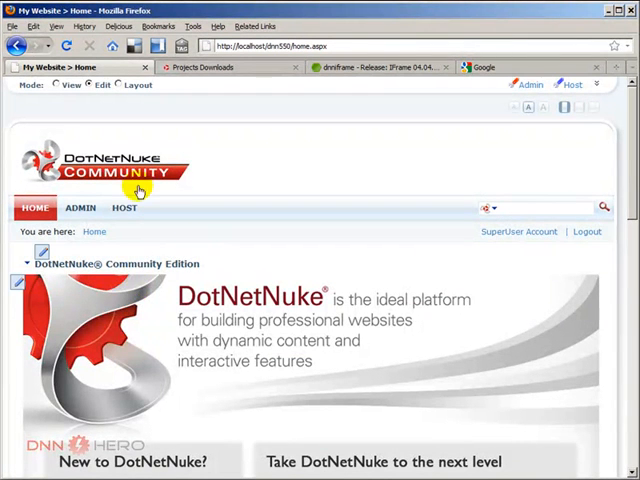
From Host Module Definitions, start Install Module and select IFrame_04.04.00_Install.zip
{"action": "left_click", "coordinate": [125, 207]}
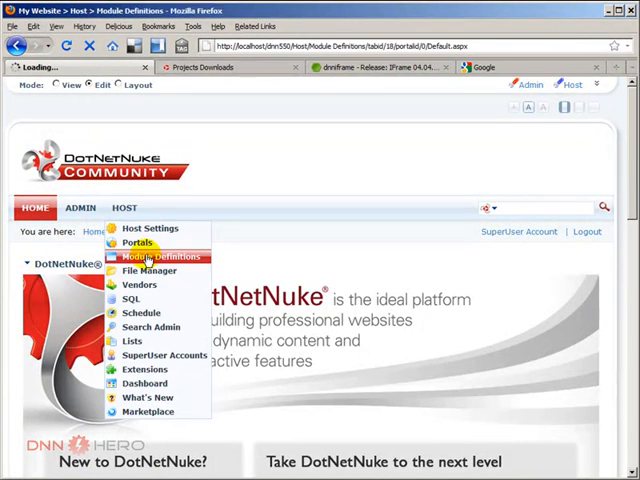
{"action": "left_click", "coordinate": [165, 256]}
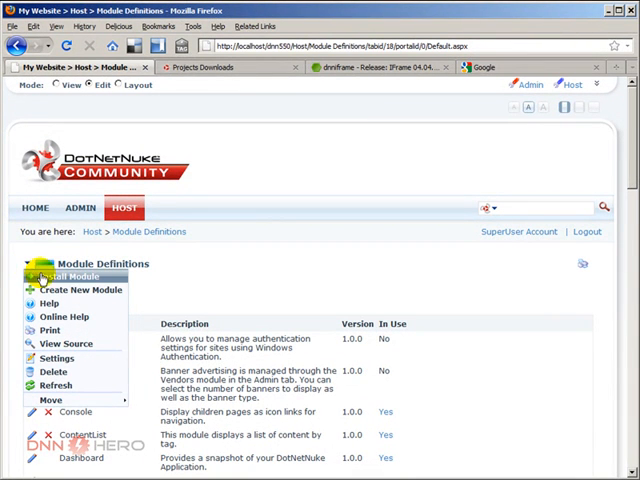
{"action": "left_click", "coordinate": [63, 276]}
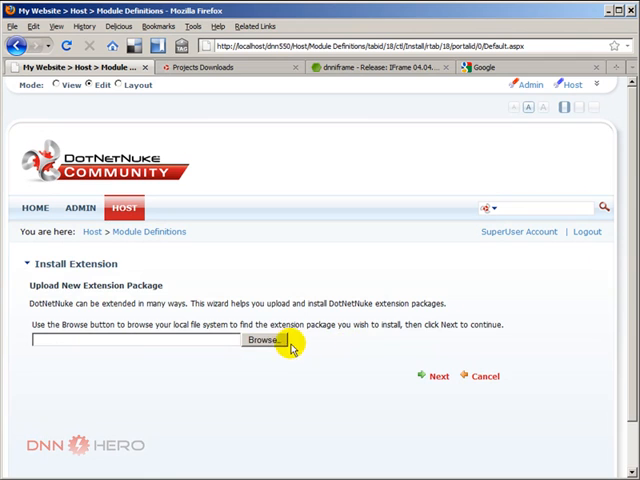
{"action": "left_click", "coordinate": [259, 340]}
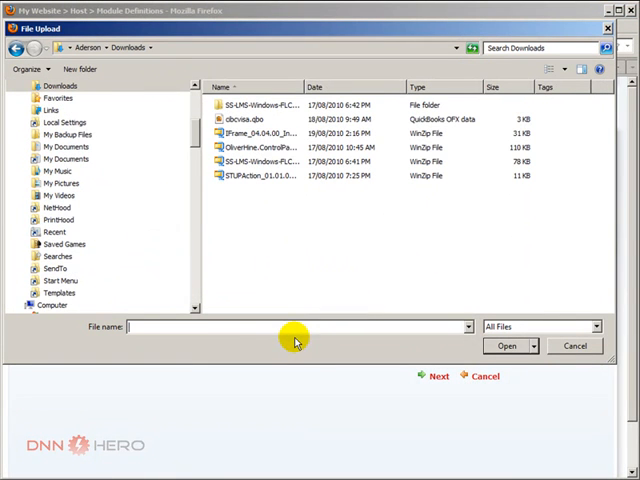
{"action": "left_click", "coordinate": [262, 134]}
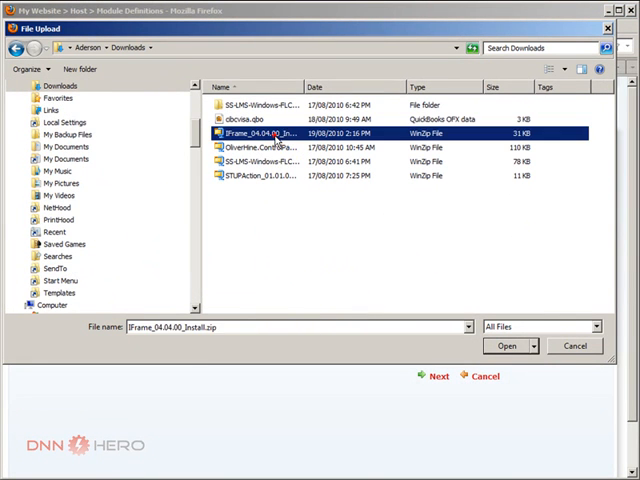
{"action": "left_click", "coordinate": [506, 345]}
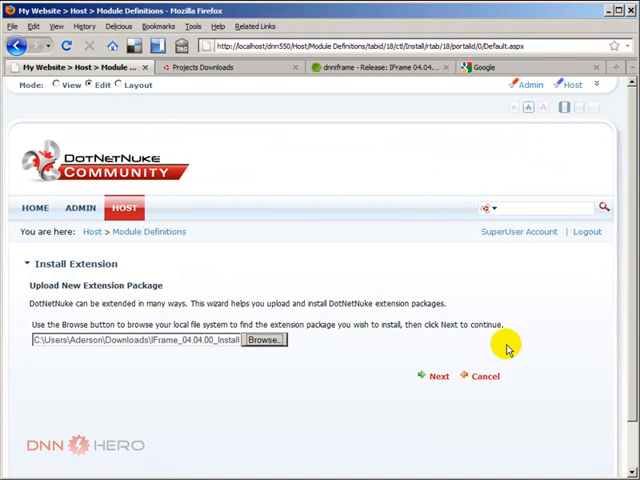
Step through the install wizard until the IFrame package reports successful installation
{"action": "left_click", "coordinate": [438, 378]}
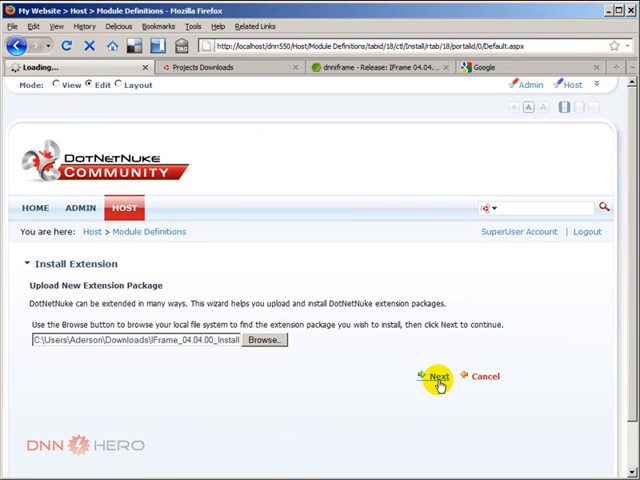
{"action": "left_click", "coordinate": [438, 378]}
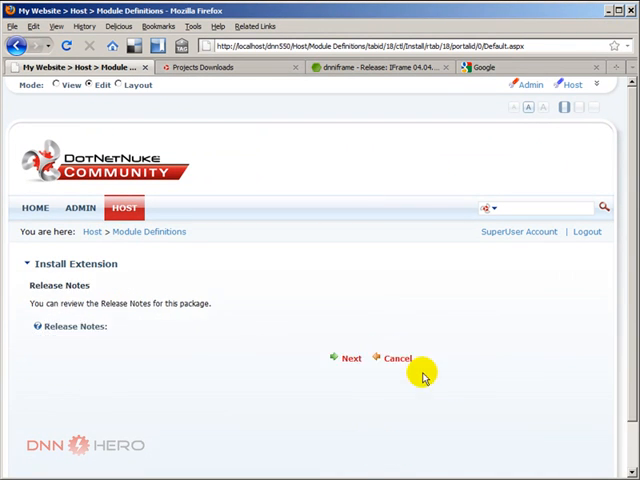
{"action": "left_click", "coordinate": [347, 358]}
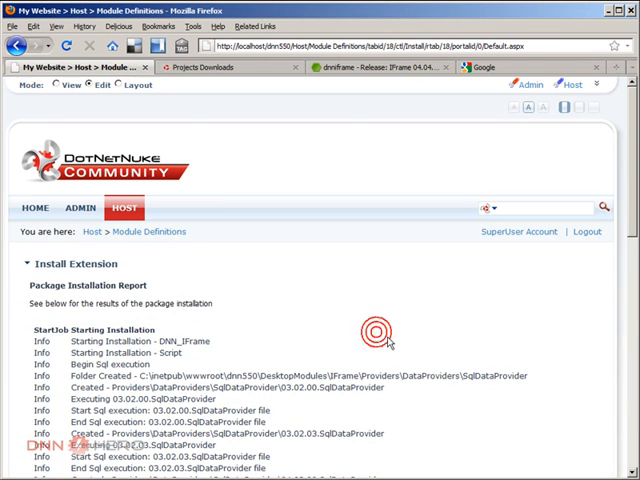
{"action": "scroll", "scroll_direction": "down", "scroll_amount": 3}
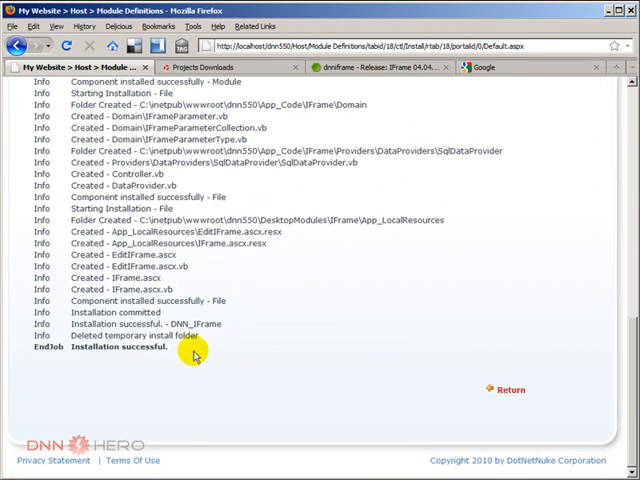
{"action": "left_click", "coordinate": [509, 389]}
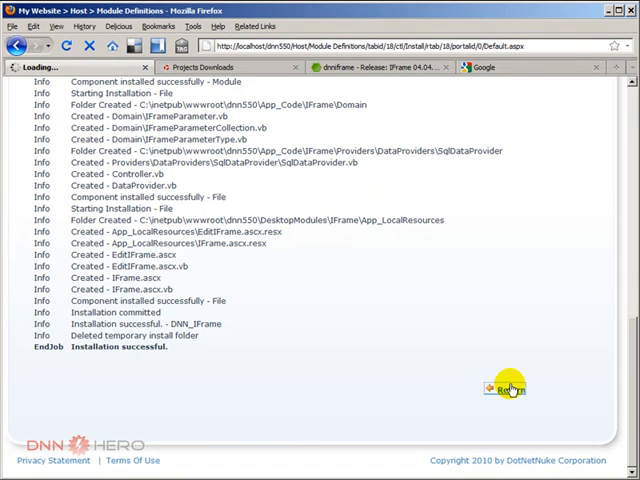
Check that IFrame 4.4.0 is listed in Module Definitions, then go back home
{"action": "left_click", "coordinate": [508, 388]}
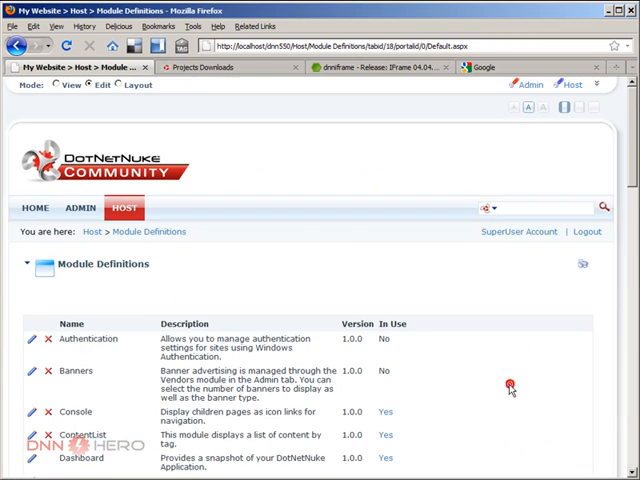
{"action": "scroll", "scroll_direction": "down", "scroll_amount": 3}
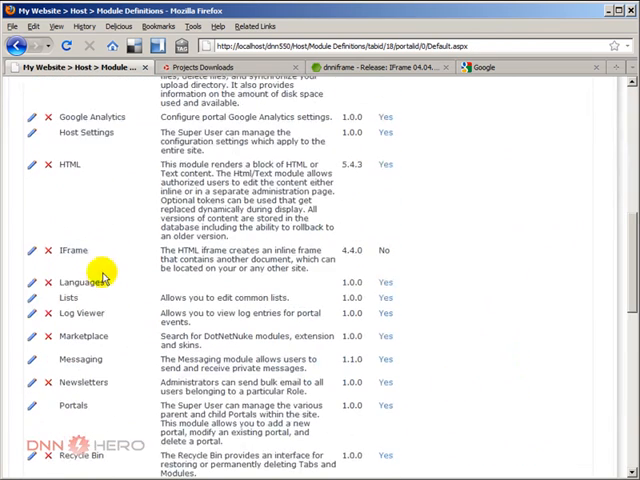
{"action": "scroll", "scroll_direction": "up", "scroll_amount": 3}
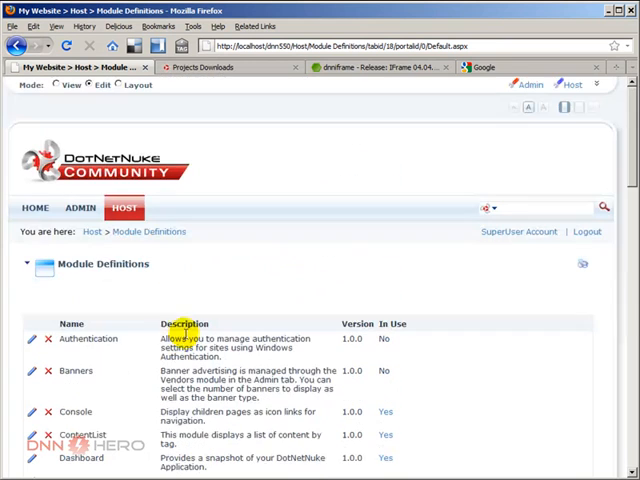
{"action": "left_click", "coordinate": [34, 207]}
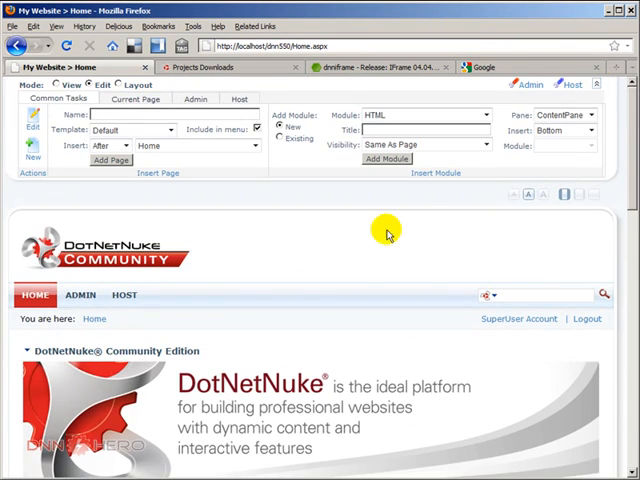
{"action": "mouse_move", "coordinate": [258, 245]}
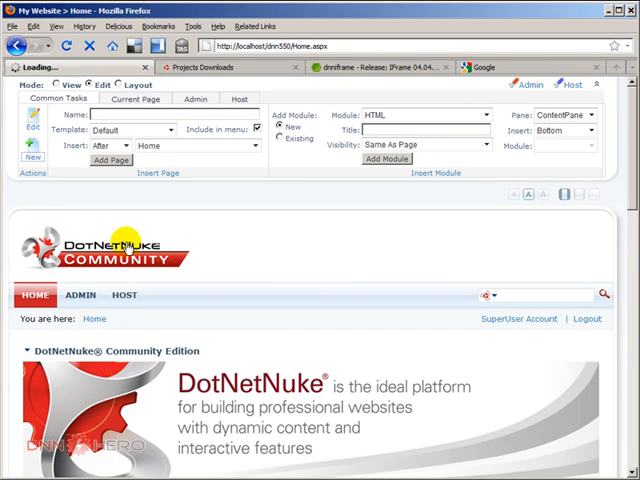
{"action": "mouse_move", "coordinate": [215, 335]}
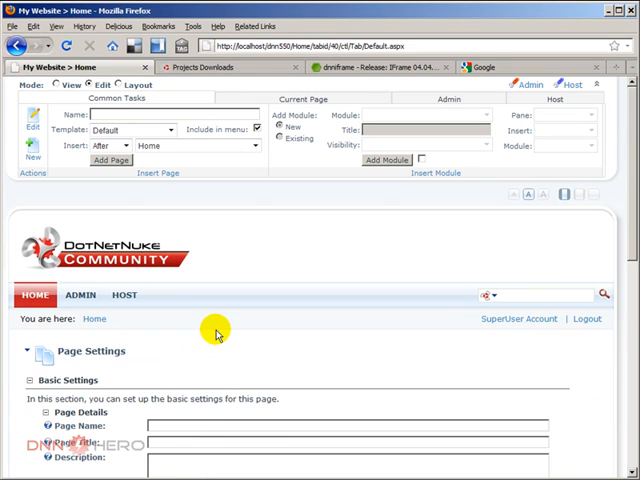
Add a page named and titled Google with View Page for All Users
{"action": "type", "text": "Google"}
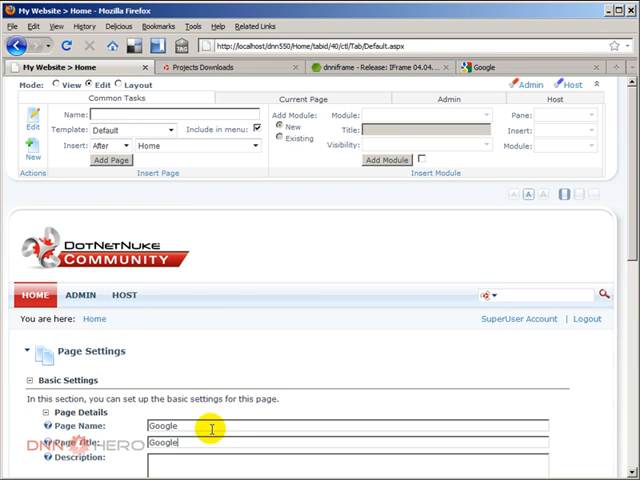
{"action": "scroll", "scroll_direction": "down", "scroll_amount": 3}
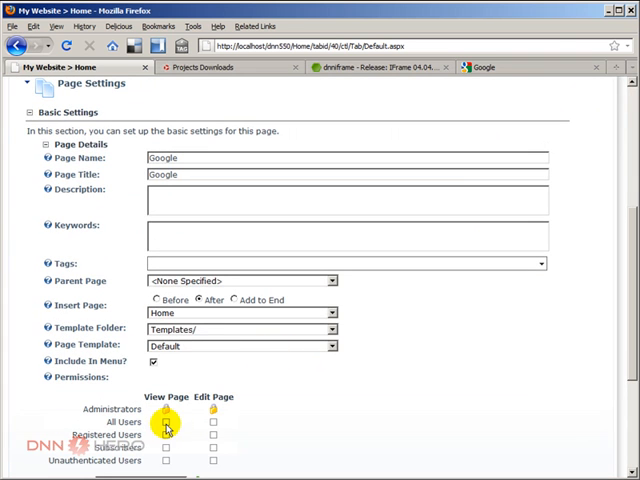
{"action": "left_click", "coordinate": [167, 422]}
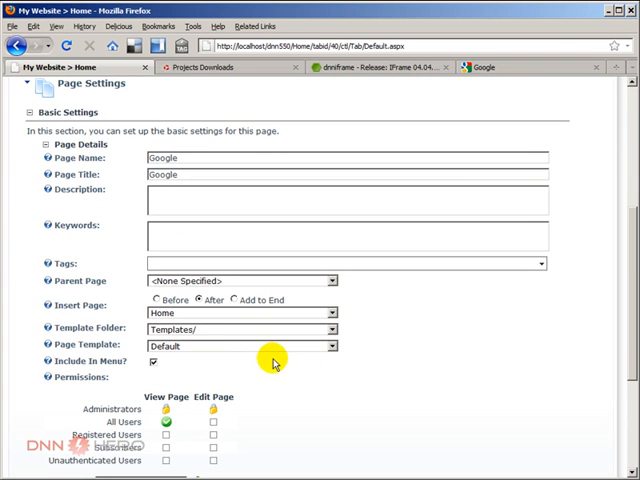
{"action": "scroll", "scroll_direction": "down", "scroll_amount": 3}
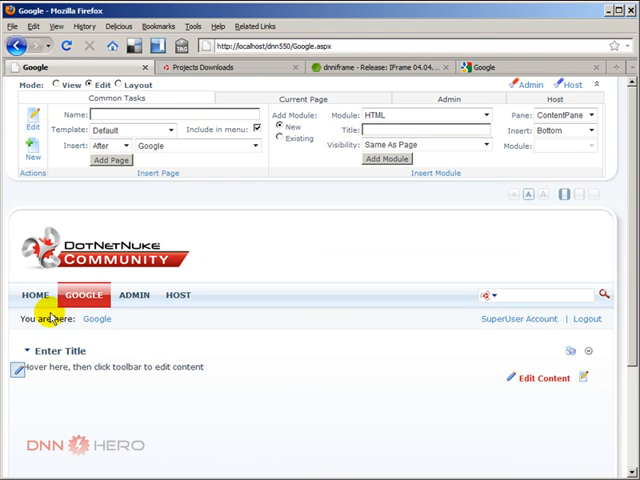
Delete the default HTML module from the Google page
{"action": "left_click", "coordinate": [32, 172]}
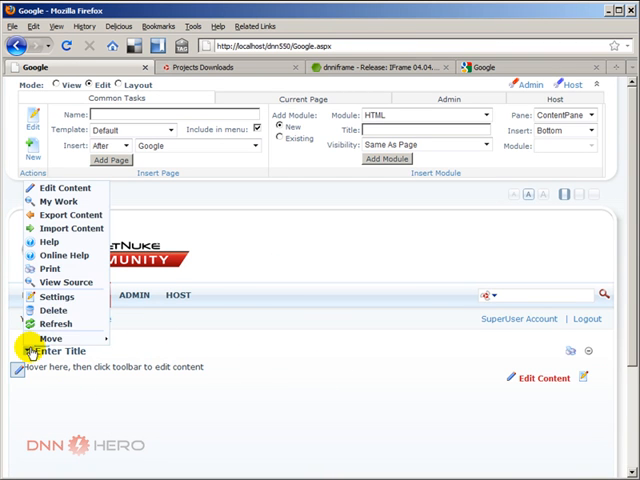
{"action": "left_click", "coordinate": [53, 310]}
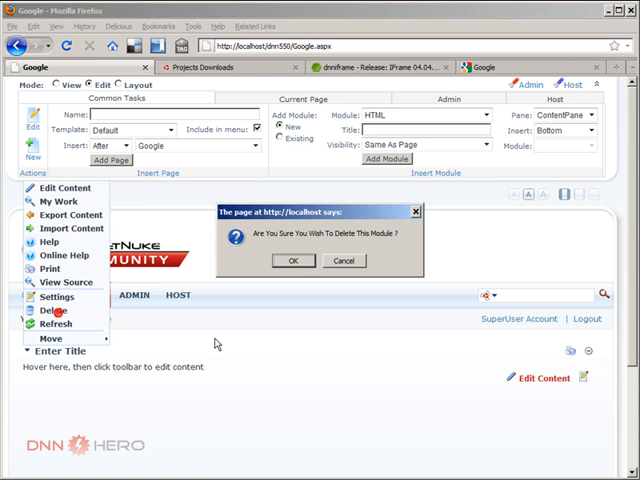
{"action": "left_click", "coordinate": [292, 261]}
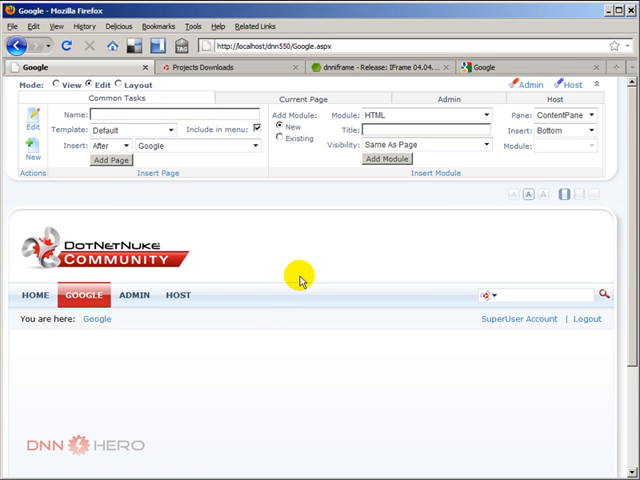
{"action": "mouse_move", "coordinate": [130, 378]}
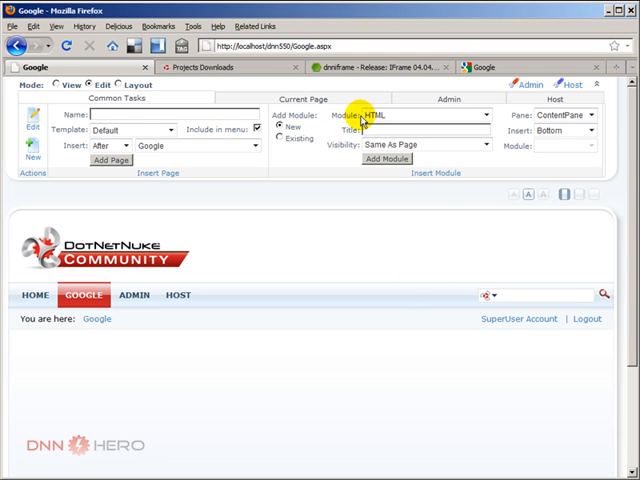
Add an IFrame module titled Google Search and open Edit IFrame Options
{"action": "left_click", "coordinate": [485, 115]}
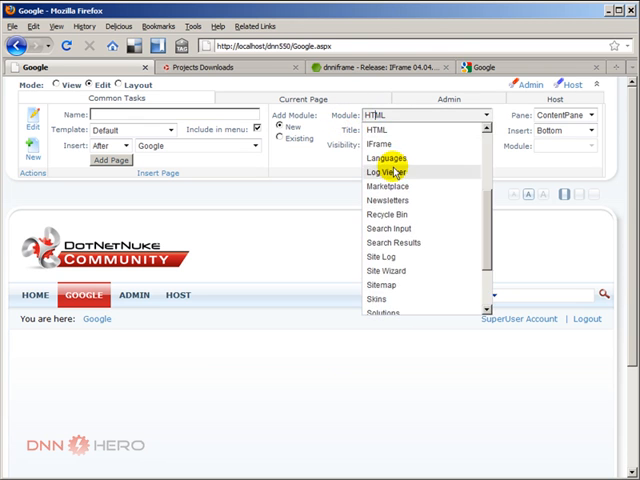
{"action": "left_click", "coordinate": [380, 139]}
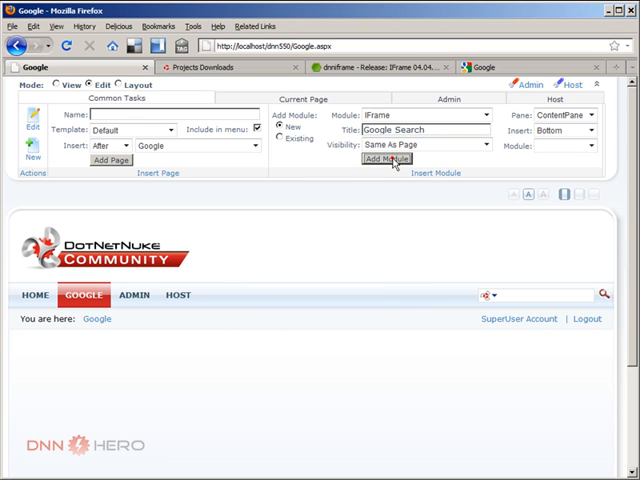
{"action": "left_click", "coordinate": [390, 159]}
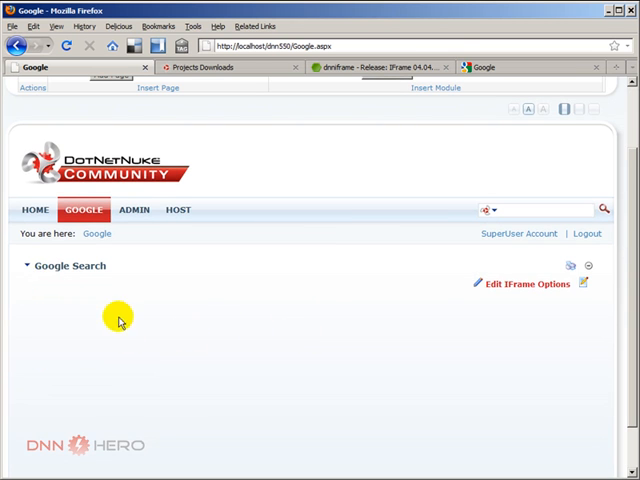
{"action": "mouse_move", "coordinate": [390, 348]}
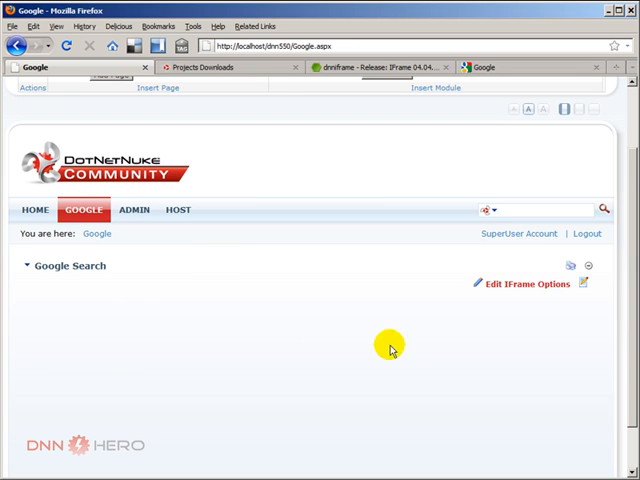
{"action": "left_click", "coordinate": [27, 265]}
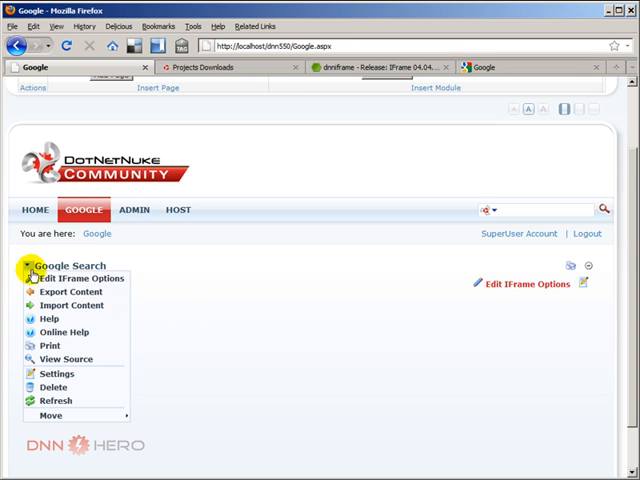
{"action": "left_click", "coordinate": [74, 278]}
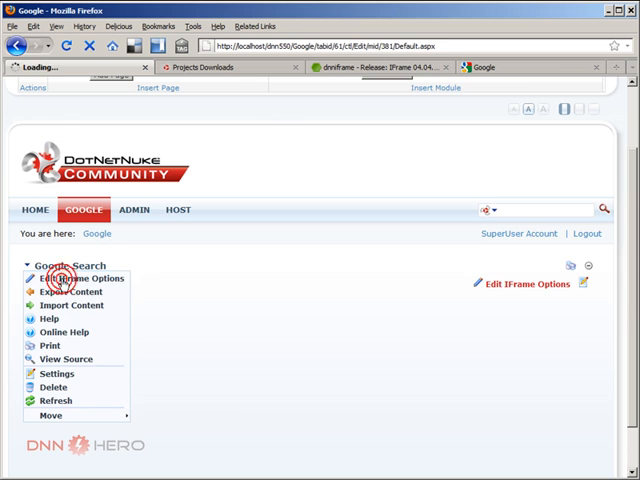
{"action": "left_click", "coordinate": [72, 278]}
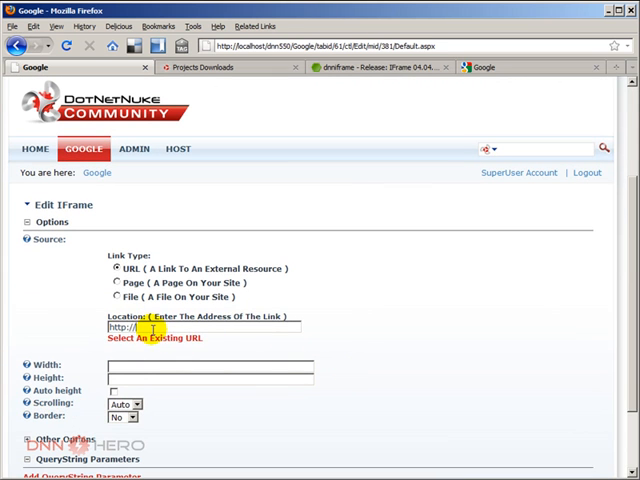
{"action": "type", "text": "www.google.com"}
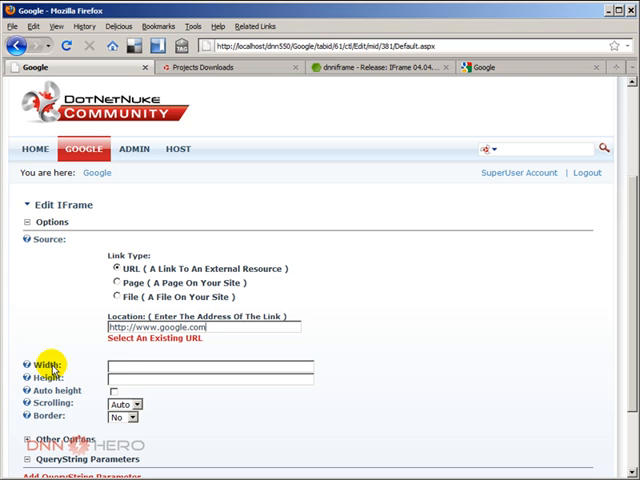
{"action": "left_click", "coordinate": [205, 364]}
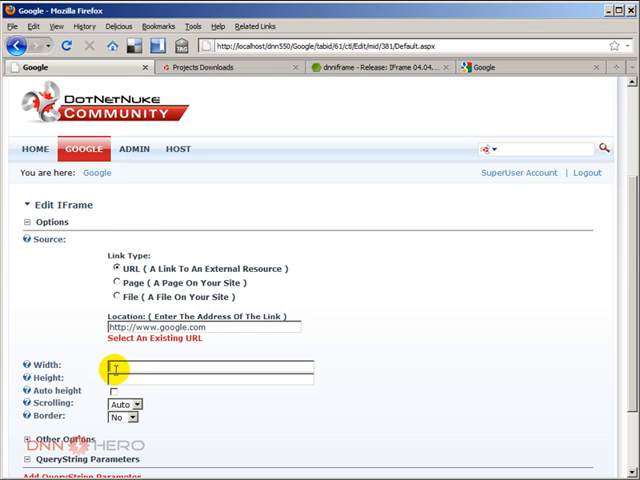
{"action": "type", "text": "700"}
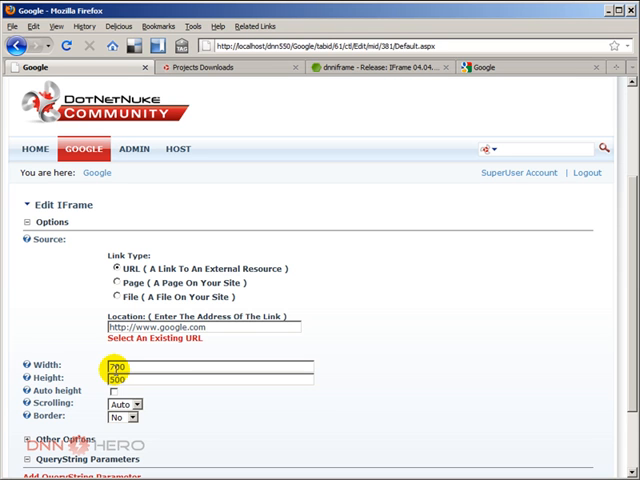
{"action": "scroll", "scroll_direction": "down", "scroll_amount": 3}
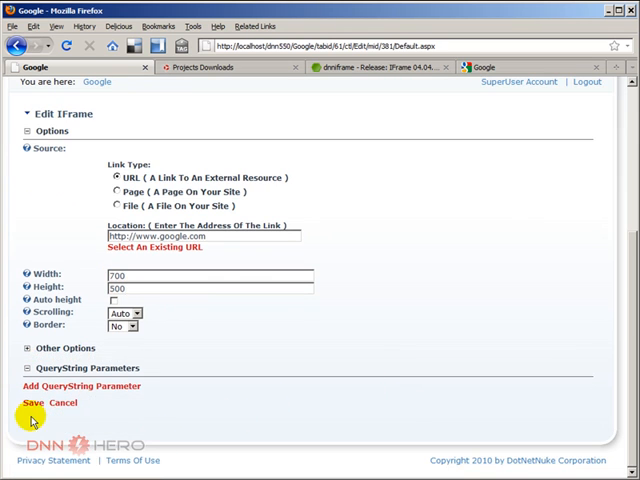
{"action": "left_click", "coordinate": [35, 403]}
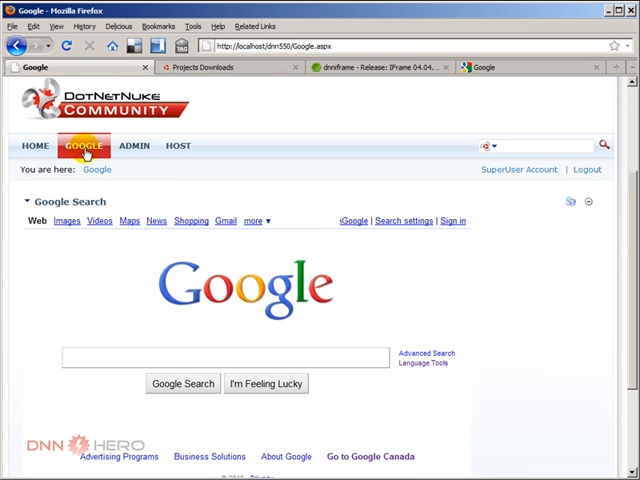
{"action": "mouse_move", "coordinate": [169, 366]}
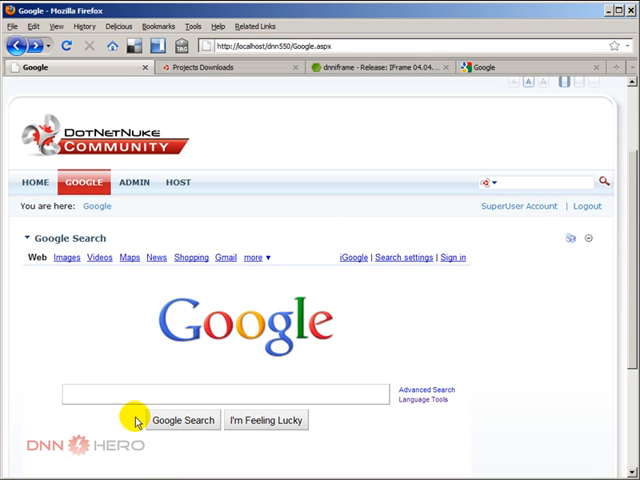
Search for 'dotnetnuke' in the embedded Google frame
{"action": "type", "text": "dotnetnuke"}
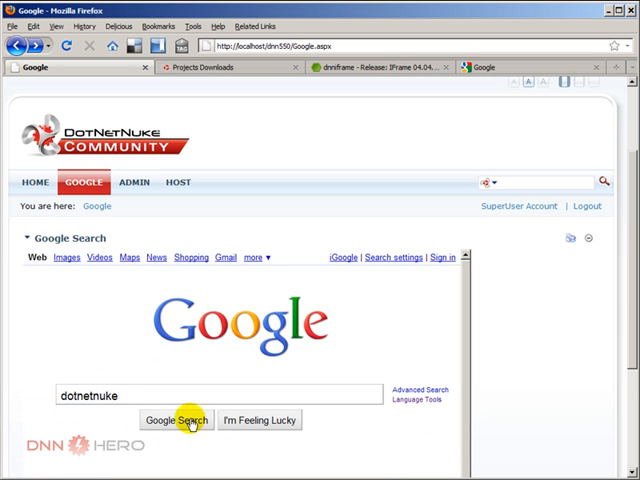
{"action": "left_click", "coordinate": [175, 420]}
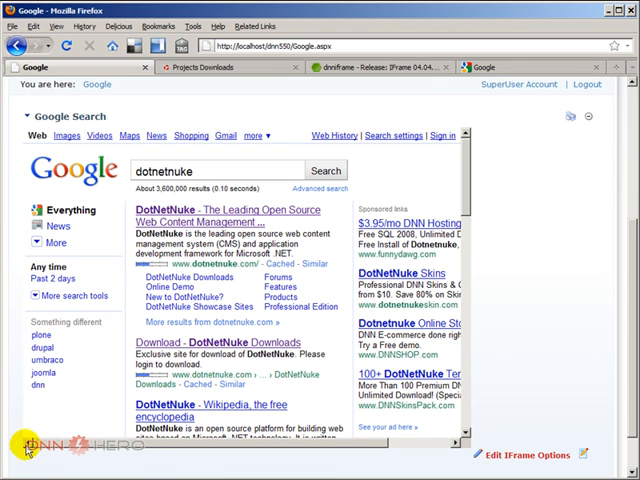
{"action": "mouse_move", "coordinate": [522, 348]}
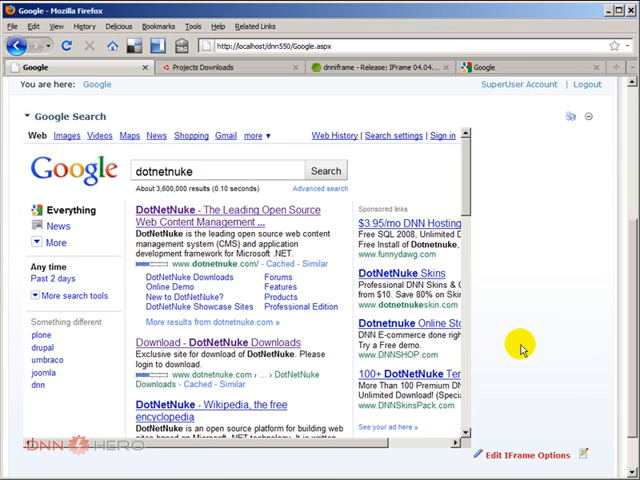
{"action": "mouse_move", "coordinate": [516, 457]}
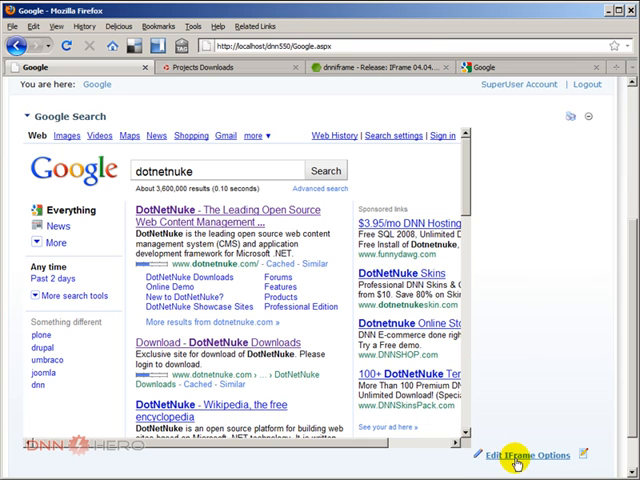
Reopen the Google IFrame options, set Scrolling to No, and save
{"action": "left_click", "coordinate": [530, 455]}
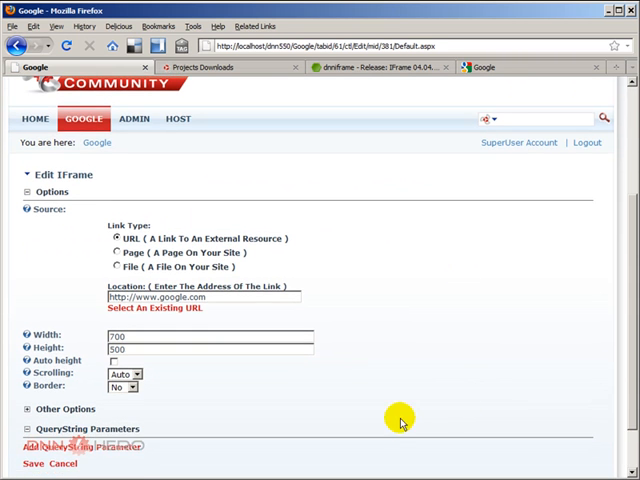
{"action": "mouse_move", "coordinate": [48, 363]}
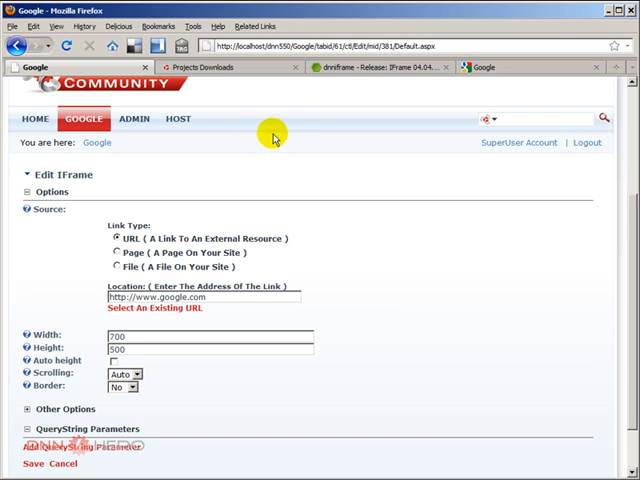
{"action": "mouse_move", "coordinate": [303, 161]}
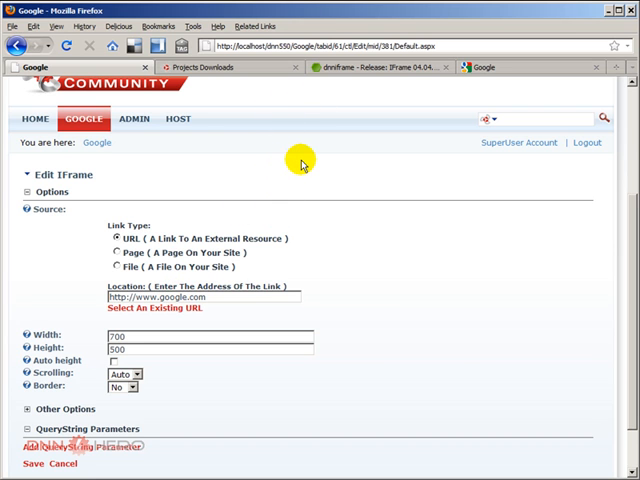
{"action": "mouse_move", "coordinate": [105, 375]}
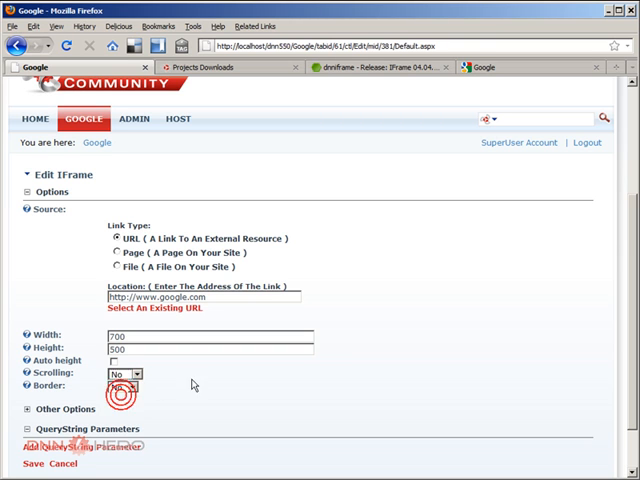
{"action": "left_click", "coordinate": [35, 463]}
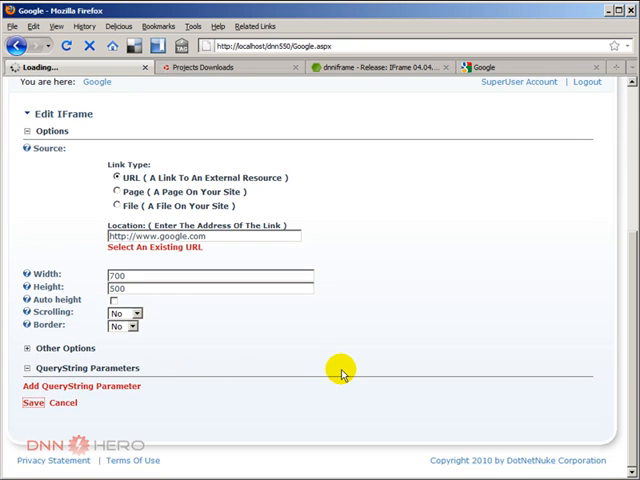
Check the Google page's scrollbar-free frame, then reopen the IFrame options
{"action": "left_click", "coordinate": [33, 402]}
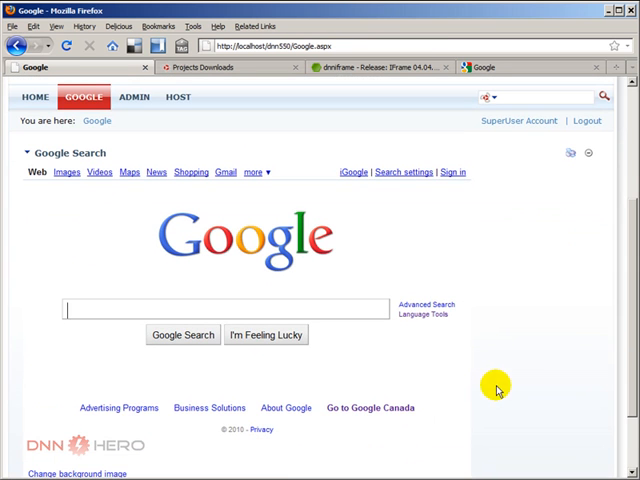
{"action": "mouse_move", "coordinate": [487, 191]}
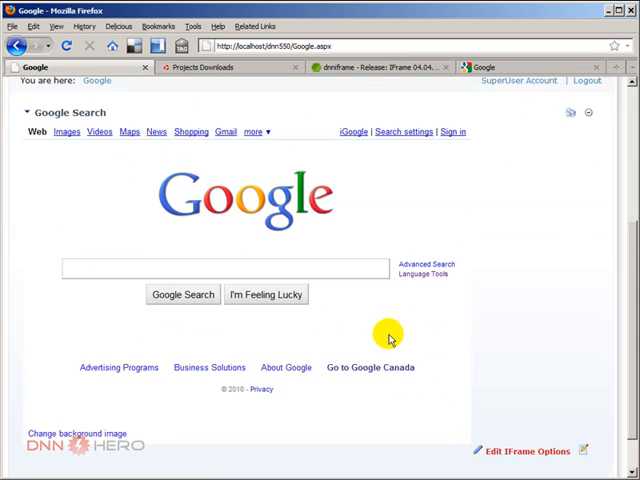
{"action": "left_click", "coordinate": [530, 451]}
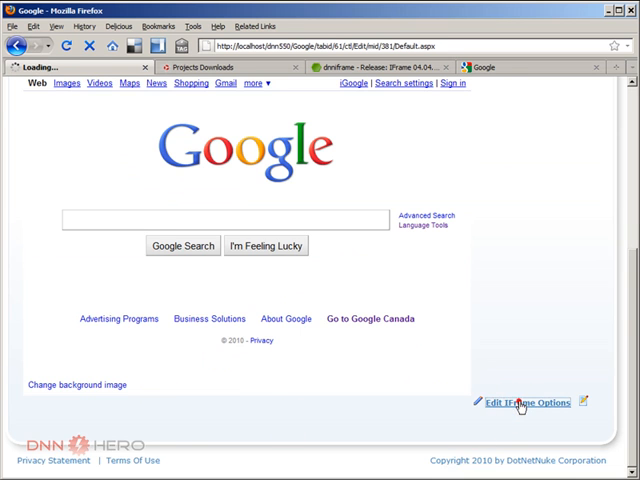
Set the IFrame Border option to Yes and save
{"action": "left_click", "coordinate": [519, 403]}
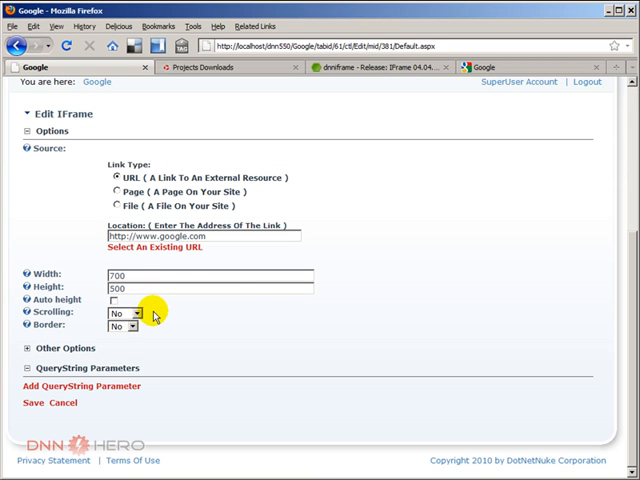
{"action": "mouse_move", "coordinate": [62, 330]}
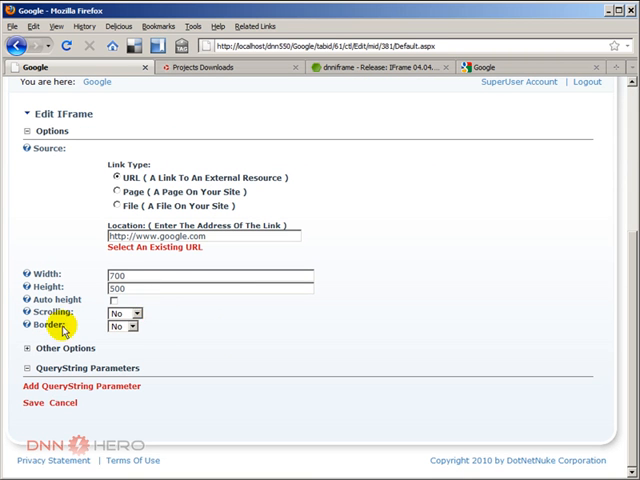
{"action": "left_click", "coordinate": [122, 325]}
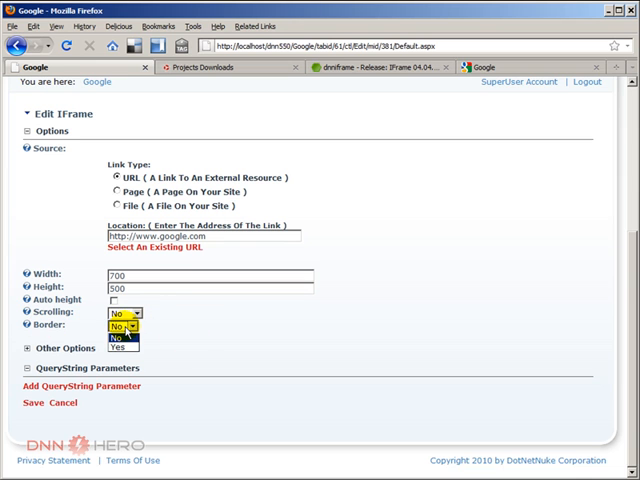
{"action": "left_click", "coordinate": [121, 347]}
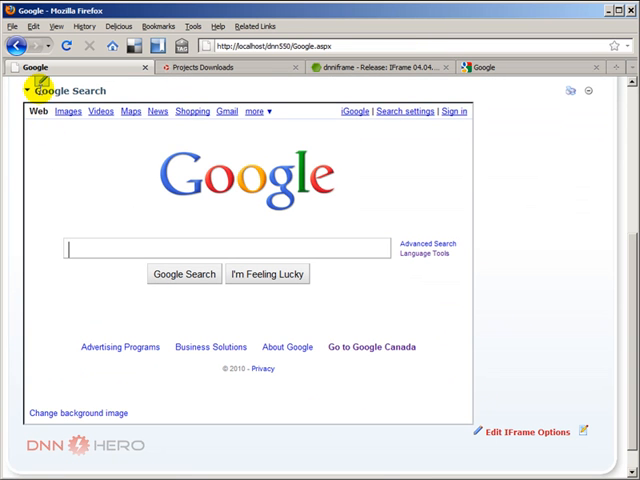
Reopen the IFrame options and expand QueryString Parameters to an empty parameter row
{"action": "left_click", "coordinate": [531, 431]}
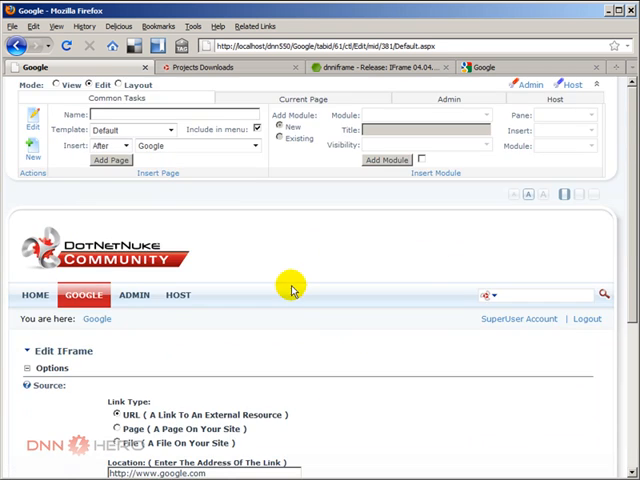
{"action": "scroll", "scroll_direction": "down", "scroll_amount": 3}
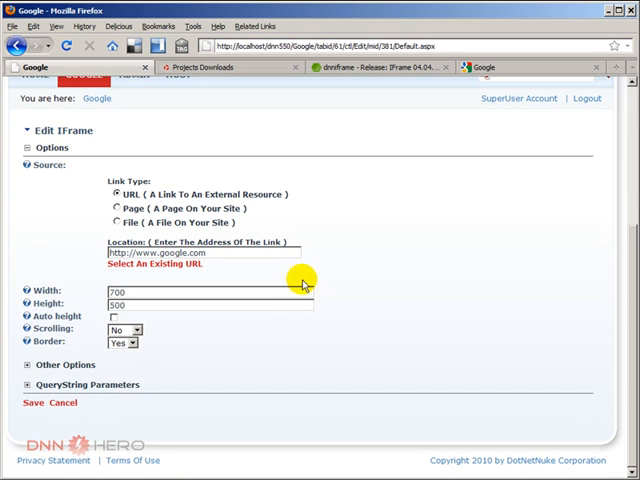
{"action": "mouse_move", "coordinate": [180, 375]}
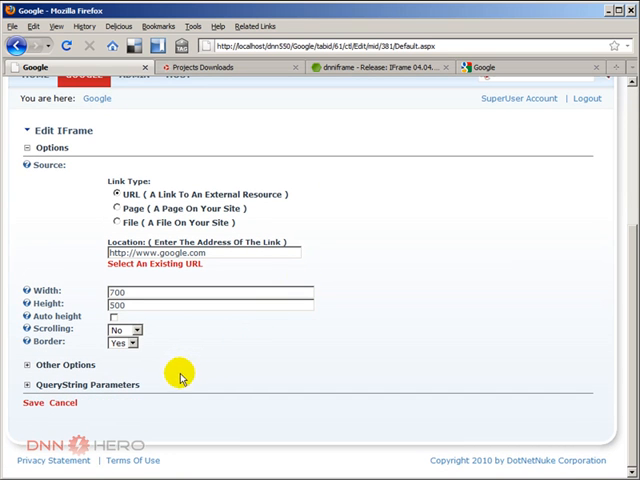
{"action": "mouse_move", "coordinate": [40, 385]}
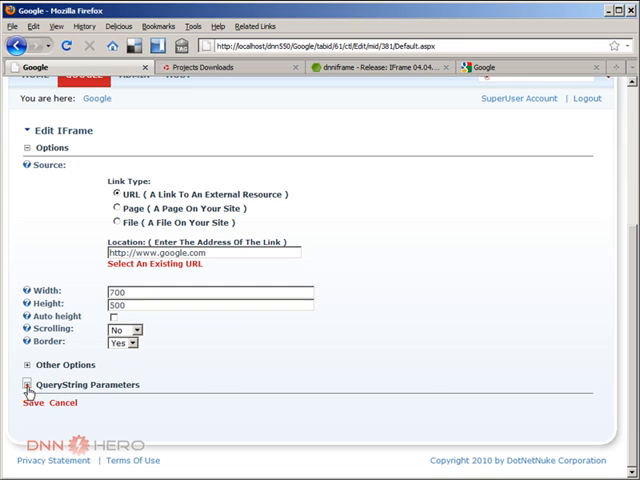
{"action": "left_click", "coordinate": [27, 384]}
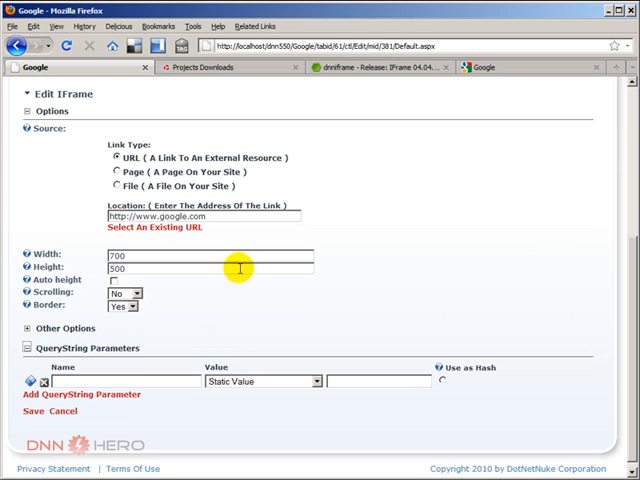
{"action": "mouse_move", "coordinate": [148, 374]}
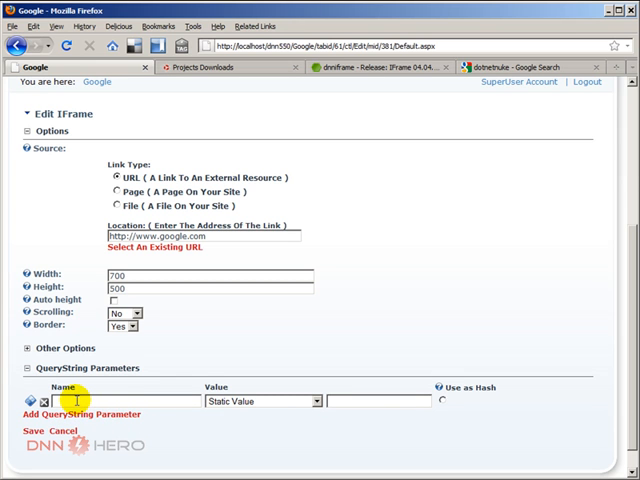
{"action": "mouse_move", "coordinate": [252, 265]}
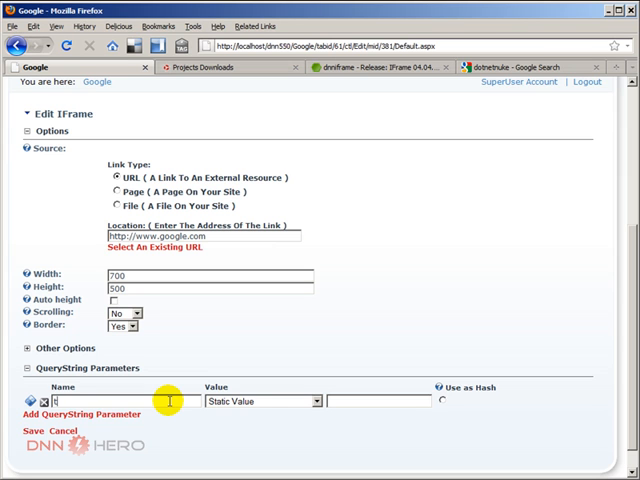
Name the parameter 'username' and browse the value sources, keeping Static Value
{"action": "type", "text": "test"}
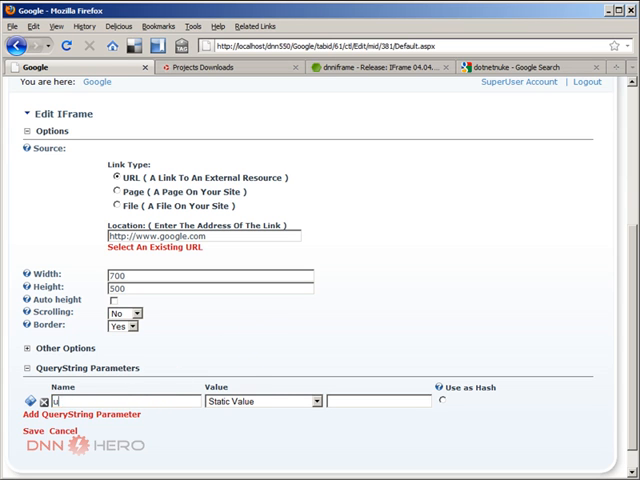
{"action": "type", "text": "username"}
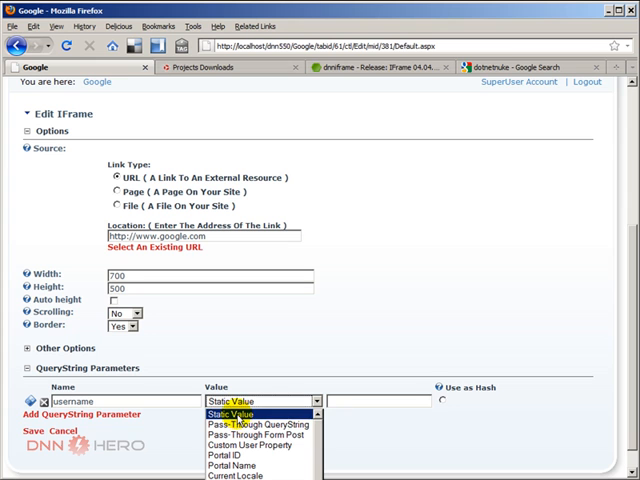
{"action": "left_click", "coordinate": [230, 413]}
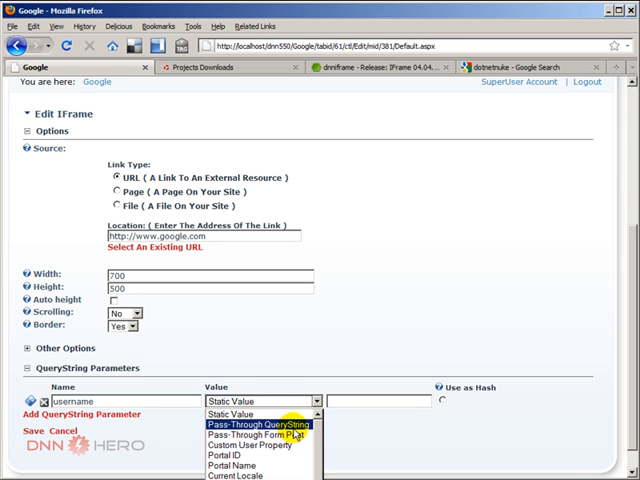
{"action": "mouse_move", "coordinate": [250, 435]}
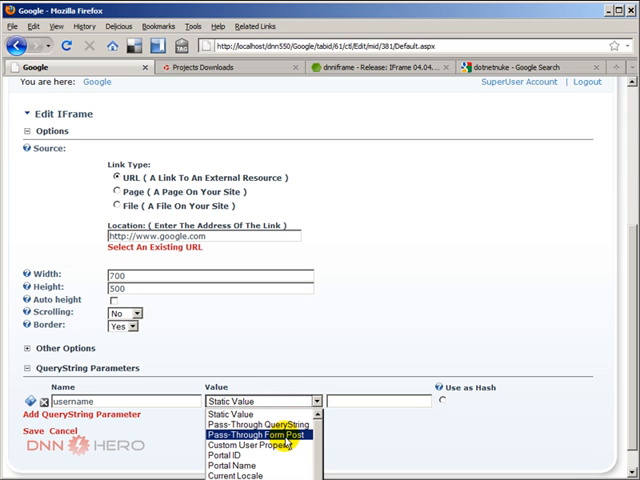
{"action": "mouse_move", "coordinate": [256, 424]}
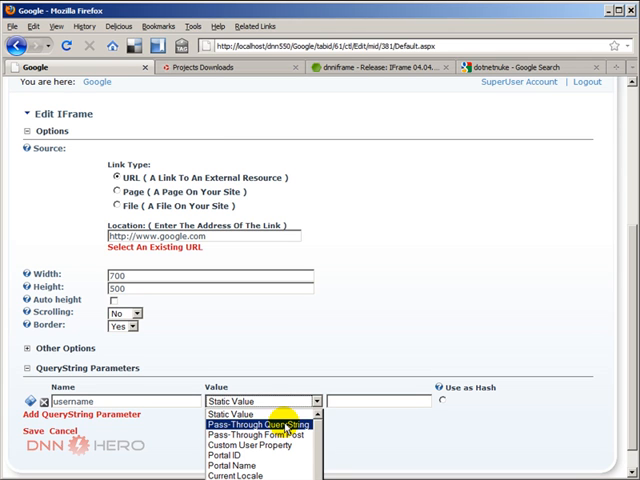
{"action": "mouse_move", "coordinate": [250, 435]}
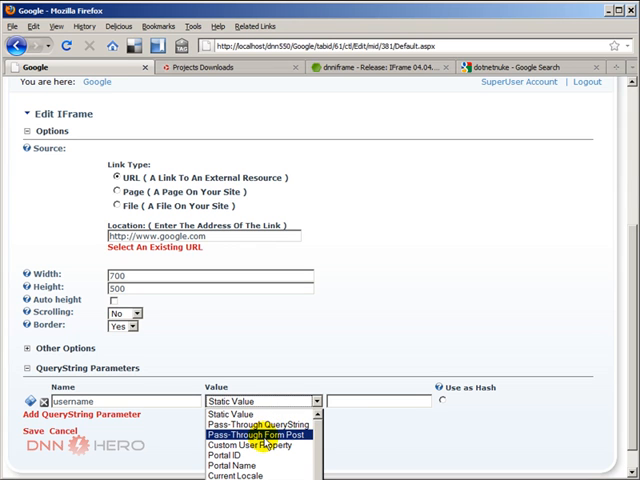
{"action": "mouse_move", "coordinate": [267, 446]}
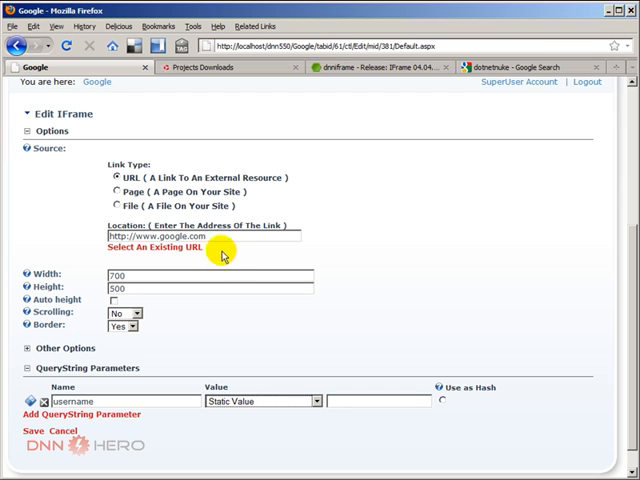
{"action": "mouse_move", "coordinate": [240, 262]}
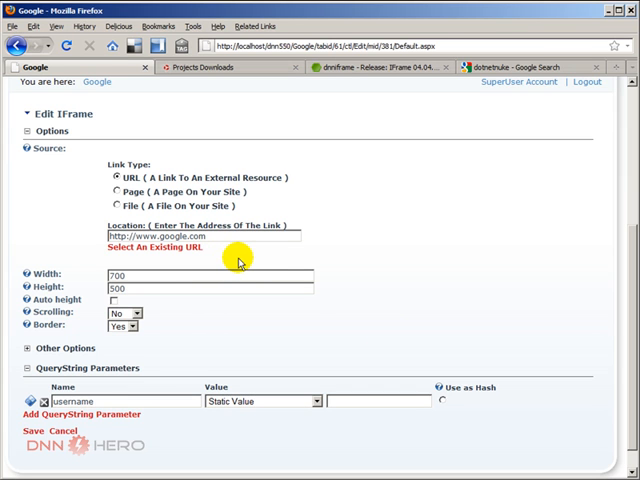
{"action": "mouse_move", "coordinate": [308, 303]}
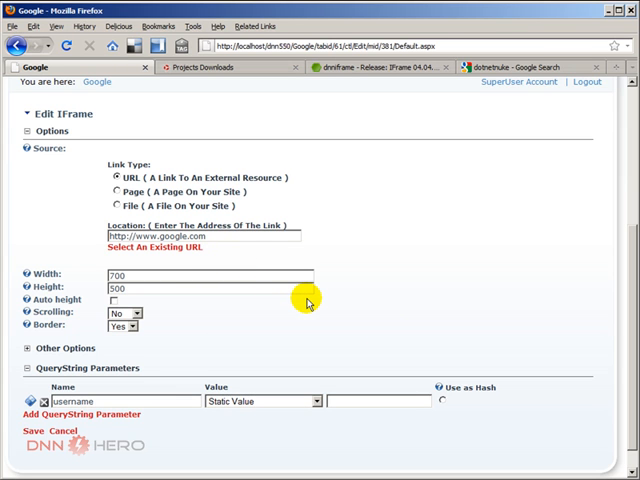